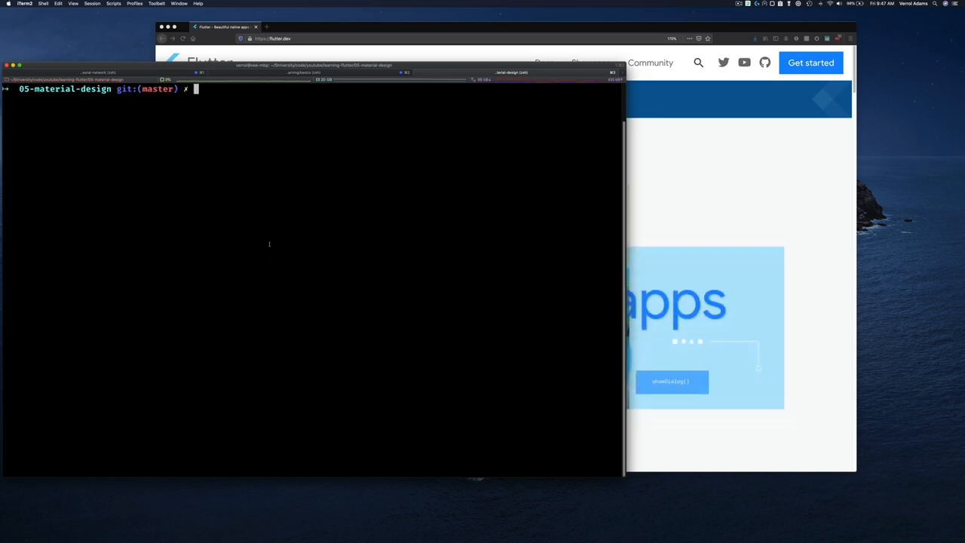
Copy part_6_navigator_simple_routing to part_7_navigation_named_routing, cd into it, and open it with code
{"action": "type", "text": "ls"}
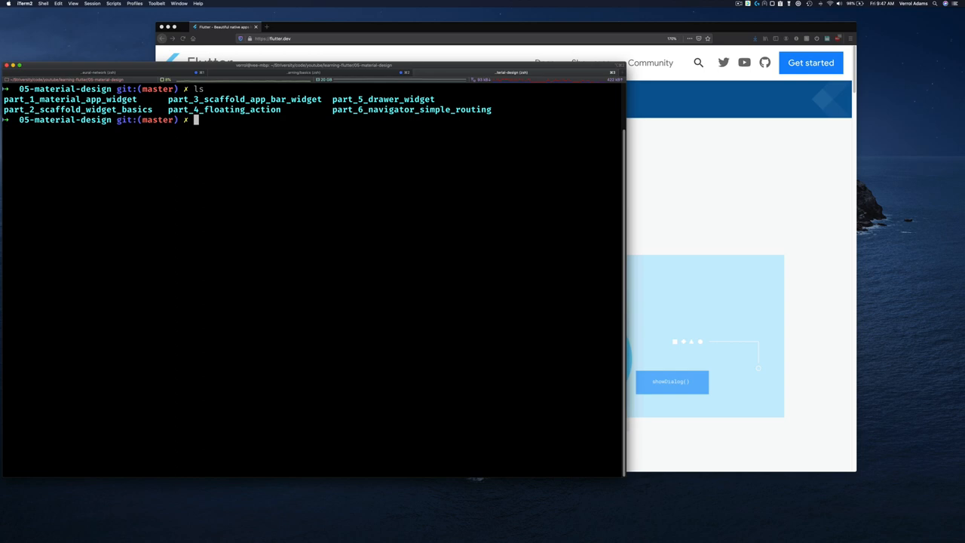
{"action": "type", "text": "cp -r"}
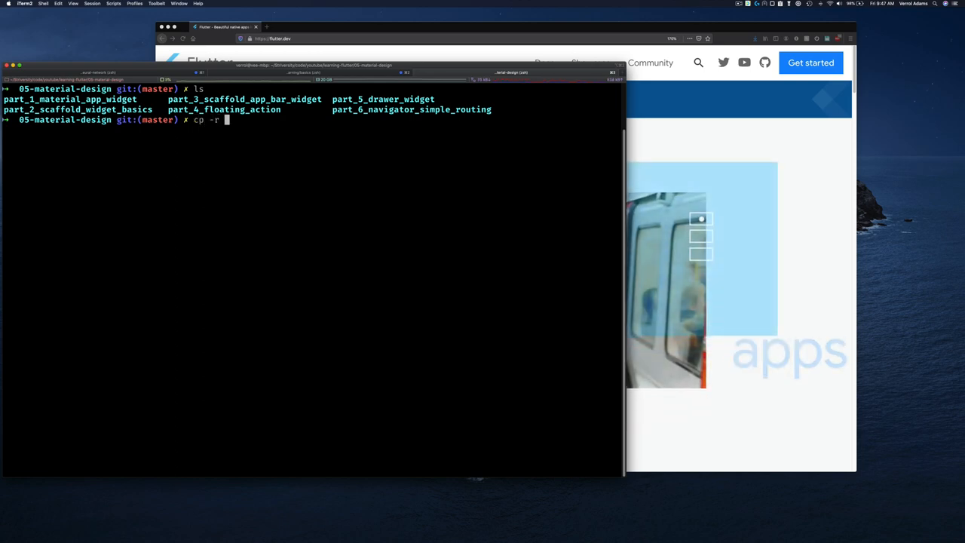
{"action": "type", "text": "part_6_navigator_simple_routing"}
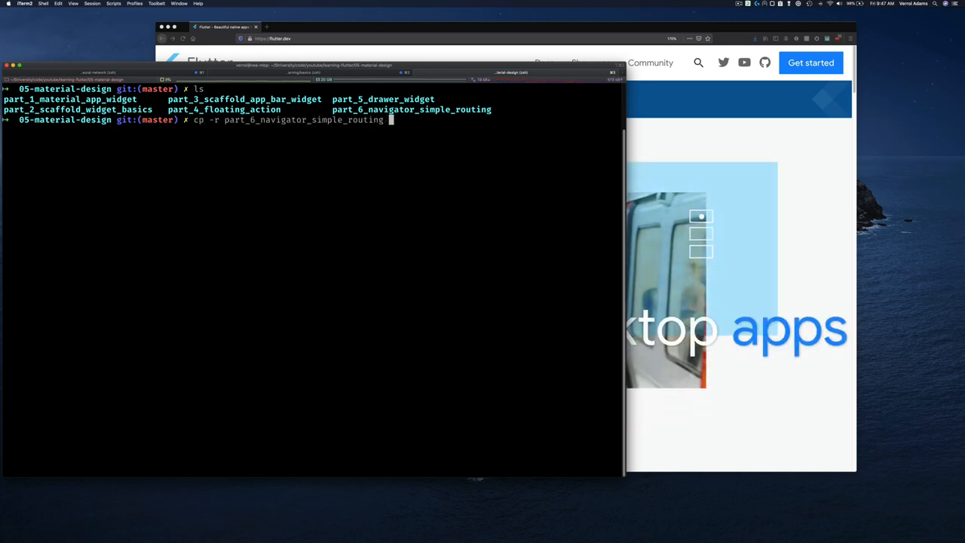
{"action": "type", "text": "part_7"}
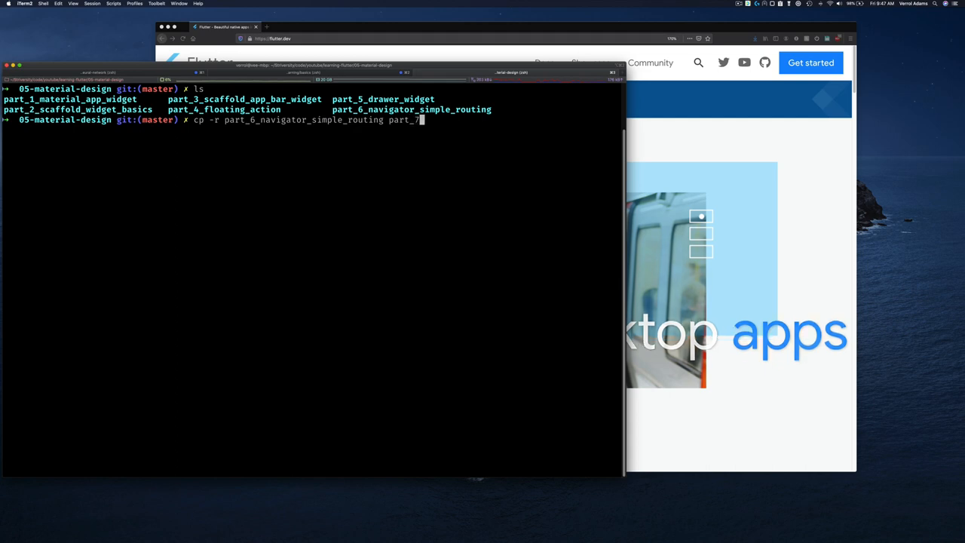
{"action": "type", "text": "nav"}
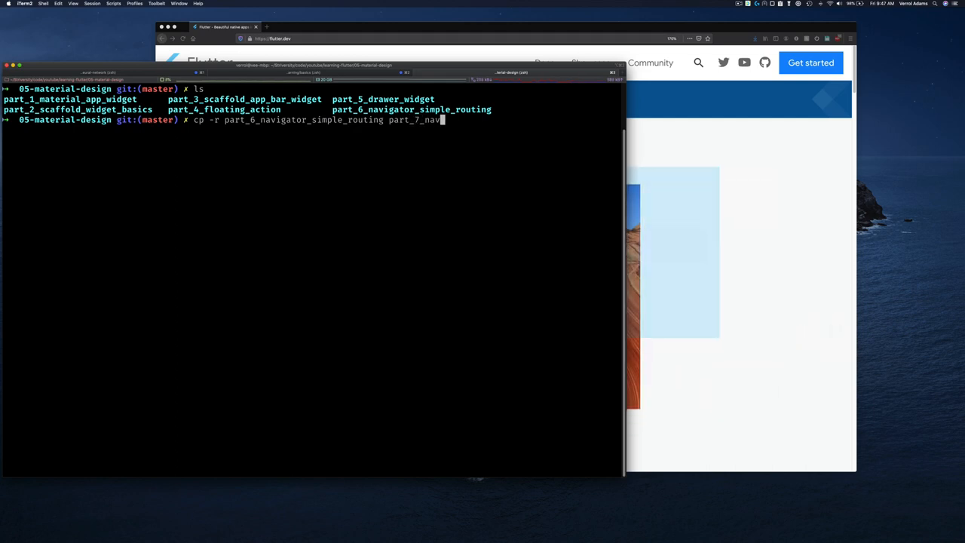
{"action": "type", "text": "igation_named"}
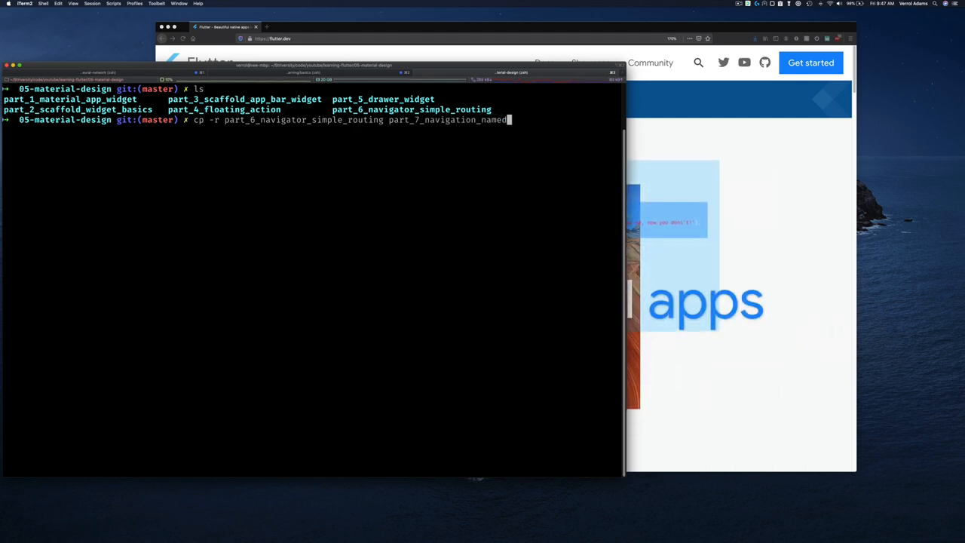
{"action": "key", "text": "enter"}
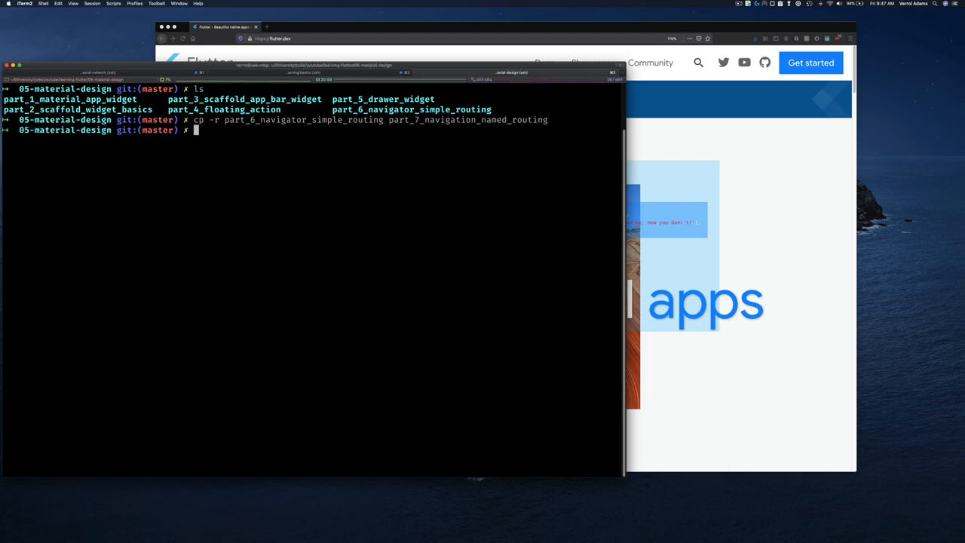
{"action": "type", "text": "cd 7"}
{"action": "type", "text": "code"}
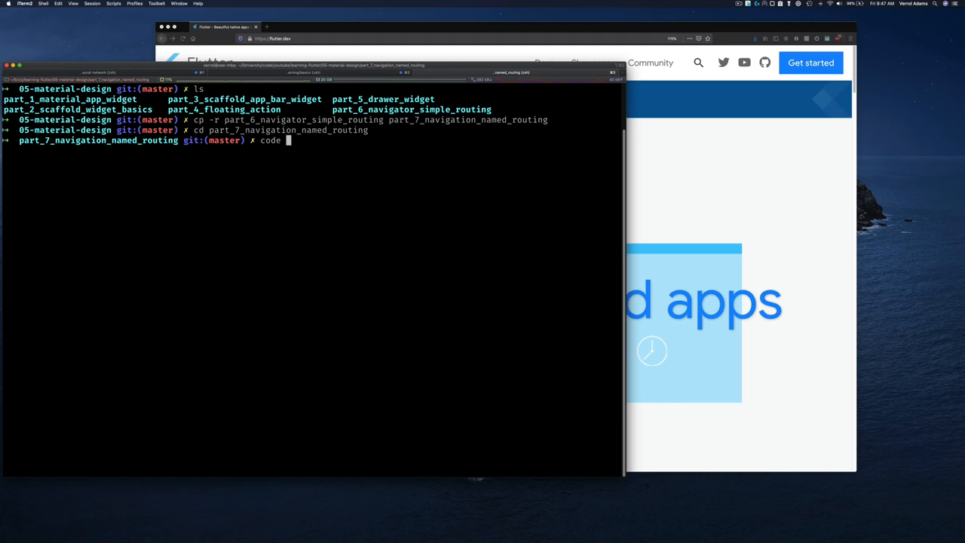
{"action": "type", "text": "."}
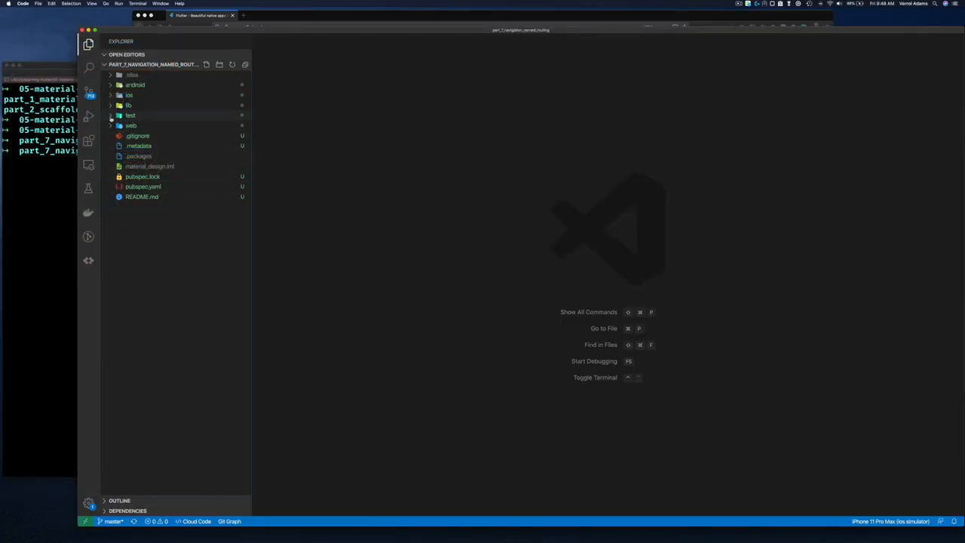
Open lib/main.dart and review HomePage's Navigator.push routes to Page1 and Page2
{"action": "left_click", "coordinate": [128, 105]}
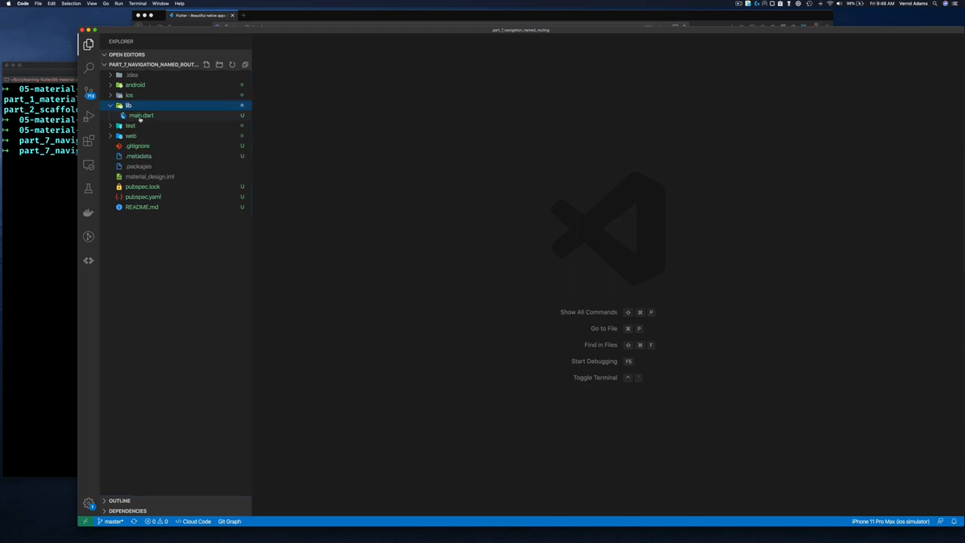
{"action": "left_click", "coordinate": [141, 115]}
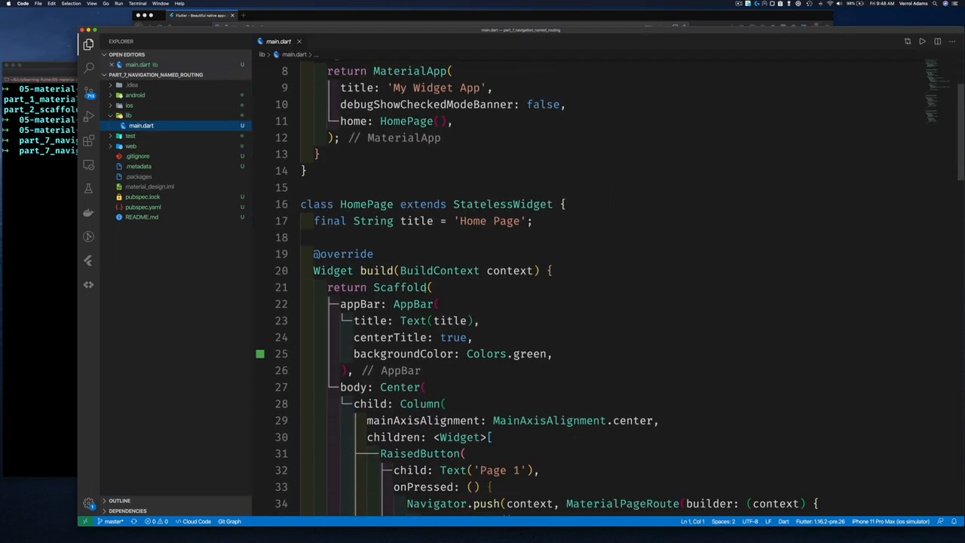
{"action": "scroll", "scroll_direction": "down", "scroll_amount": 3}
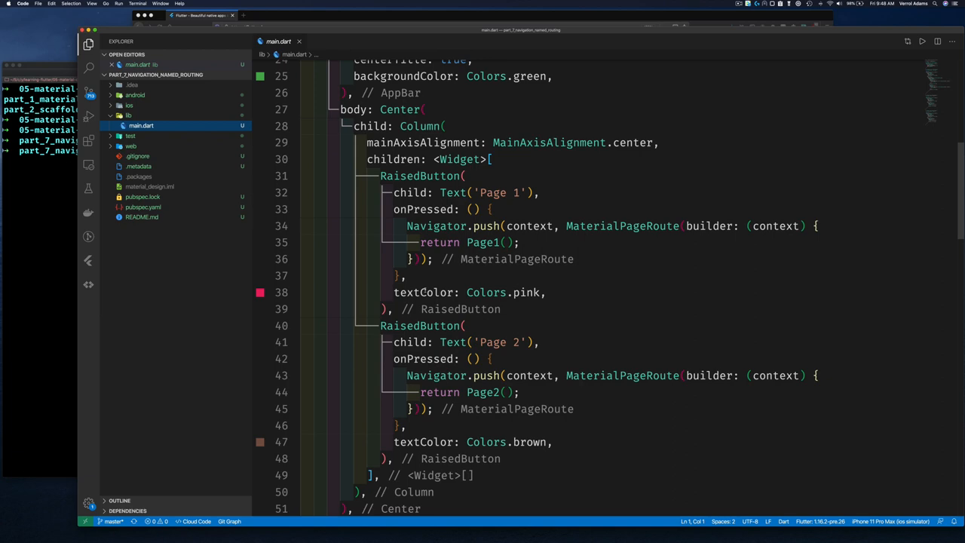
{"action": "scroll", "scroll_direction": "down", "scroll_amount": 3}
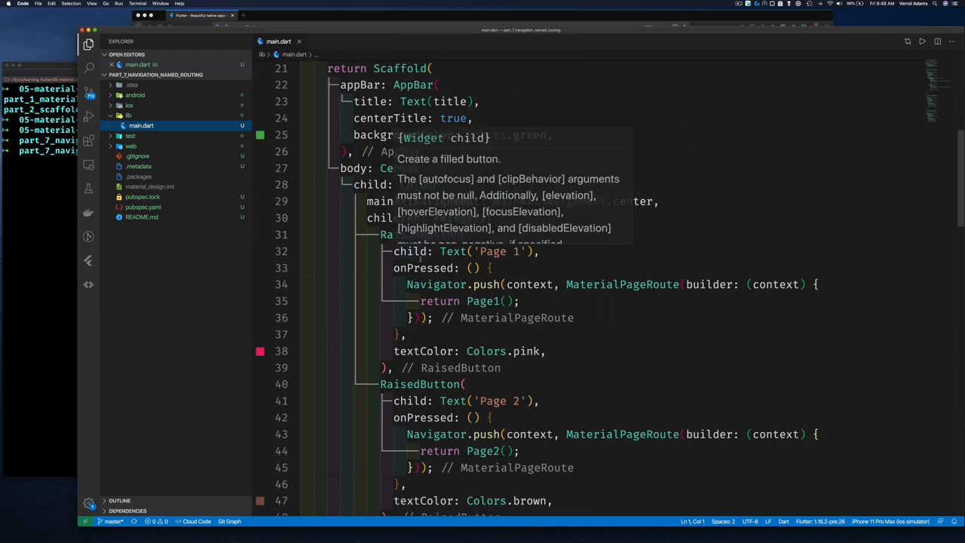
{"action": "scroll", "scroll_direction": "down", "scroll_amount": 3}
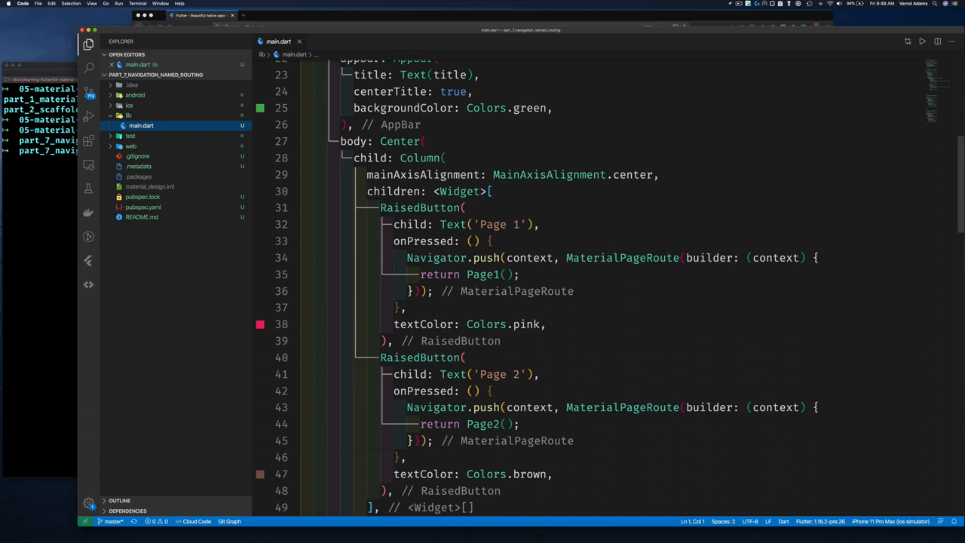
{"action": "mouse_move", "coordinate": [529, 257]}
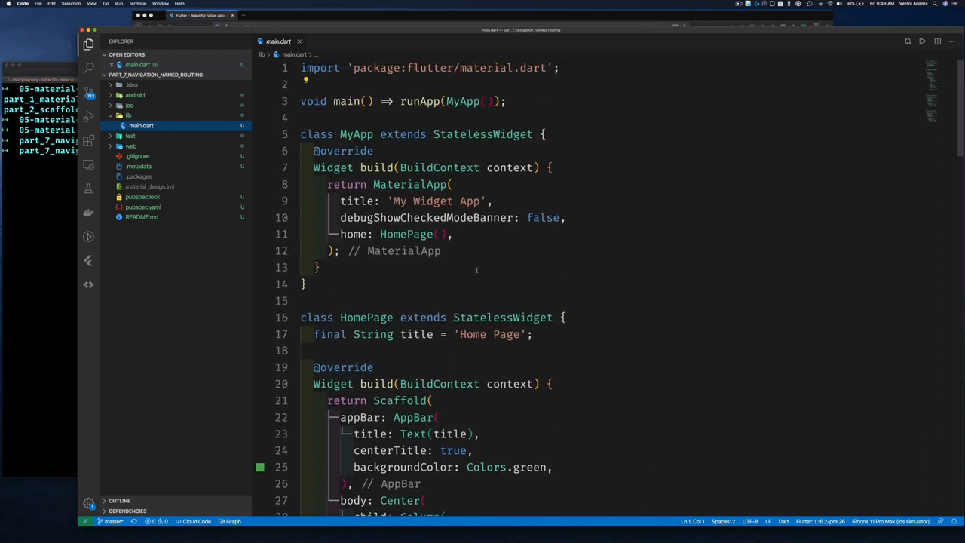
{"action": "scroll", "scroll_direction": "down", "scroll_amount": 3}
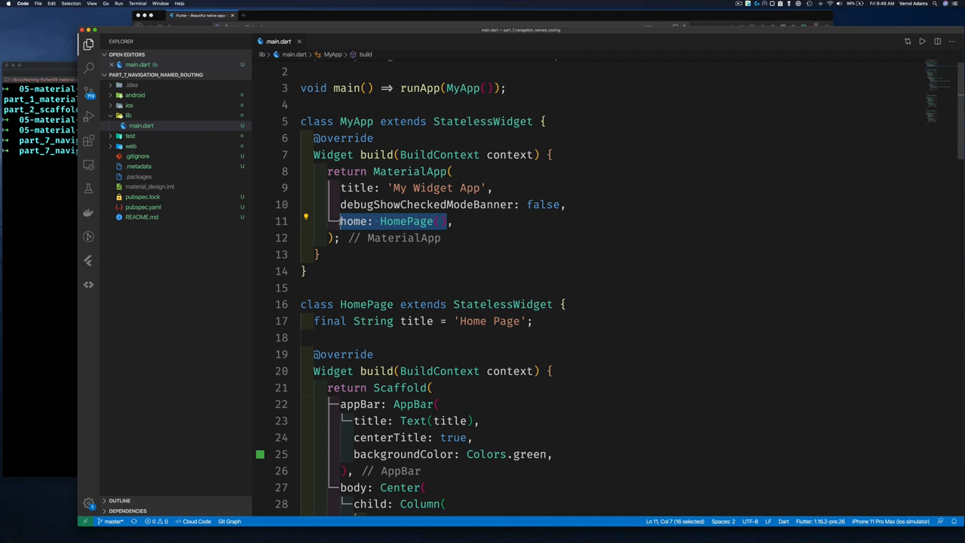
Replace MaterialApp's home: HomePage() with initialRoute: "/"
{"action": "type", "text": "initialRoute: ,"}
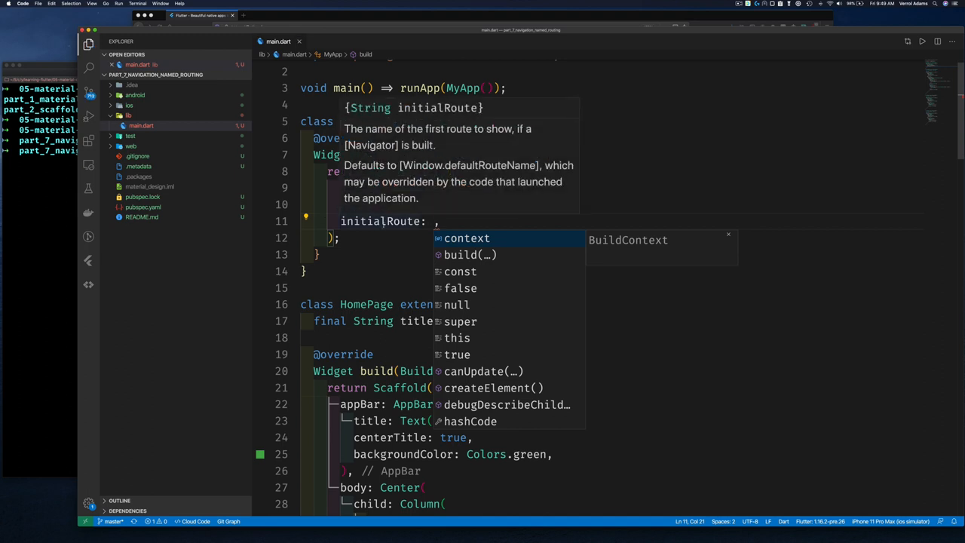
{"action": "type", "text": "\"/\""}
{"action": "type", "text": "routes: ,"}
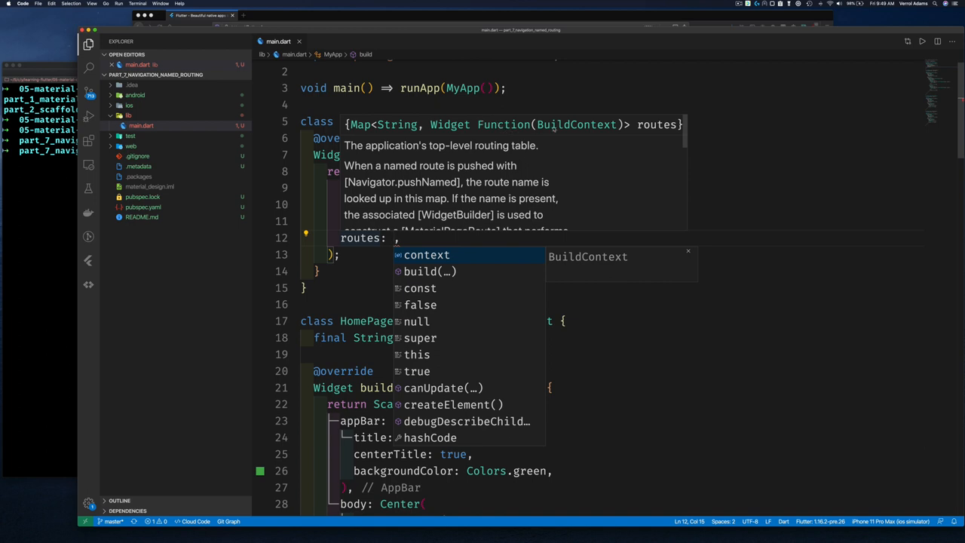
{"action": "mouse_move", "coordinate": [526, 139]}
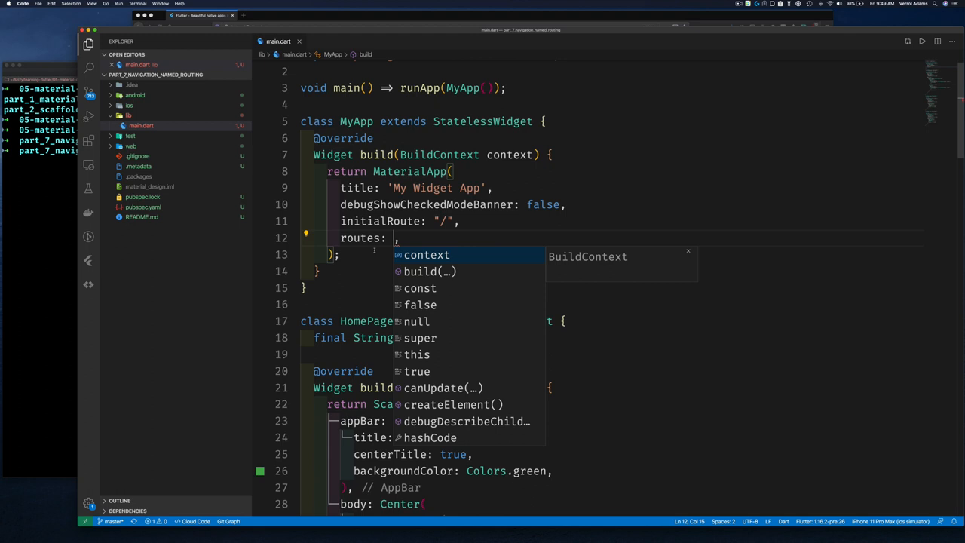
Set routes to {"/": (context) => HomePage()}
{"action": "type", "text": "{\"/\""}
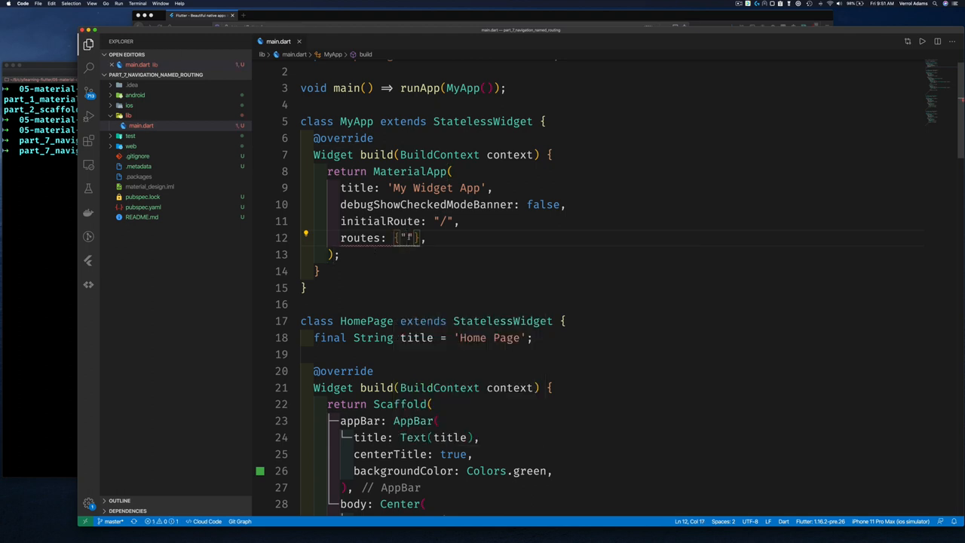
{"action": "type", "text": "/"}
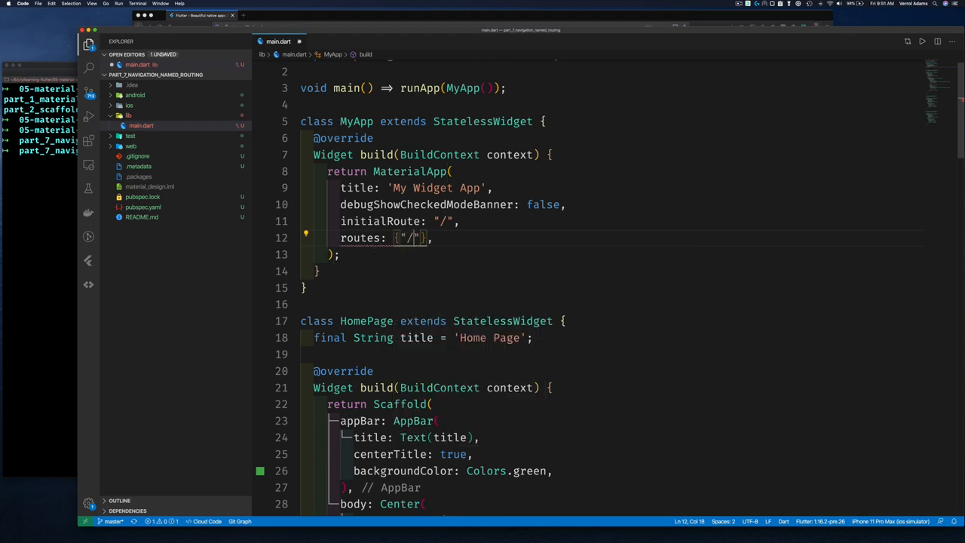
{"action": "type", "text": ","}
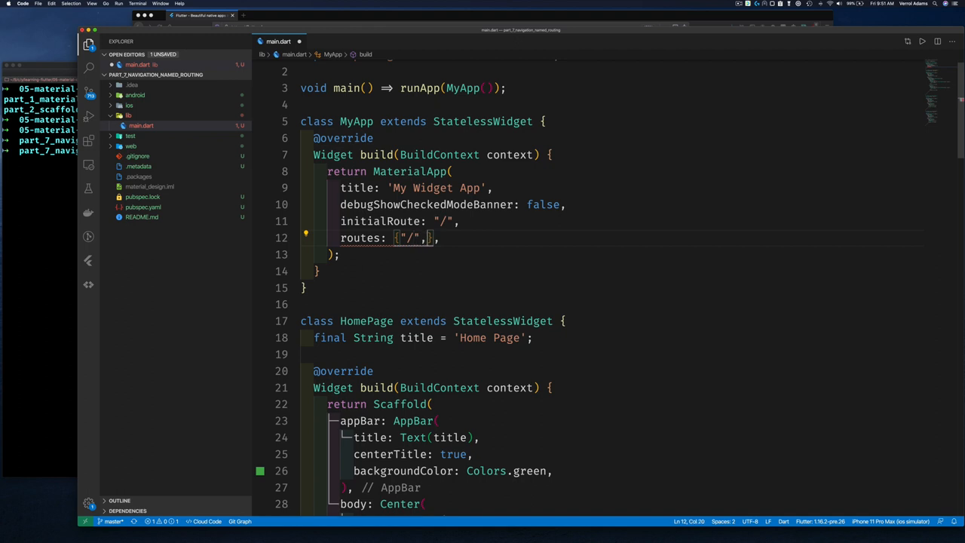
{"action": "type", "text": ":(context)=>"}
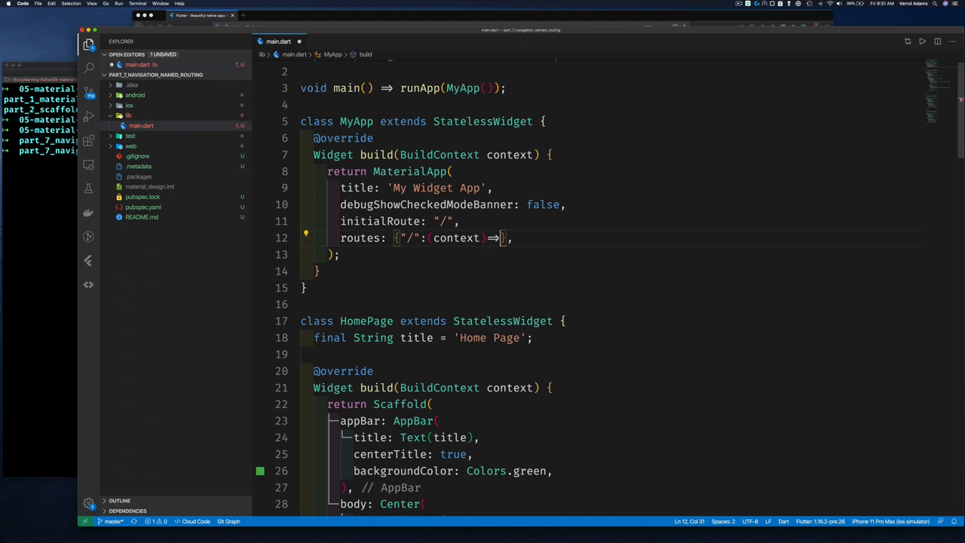
{"action": "type", "text": "HomePage("}
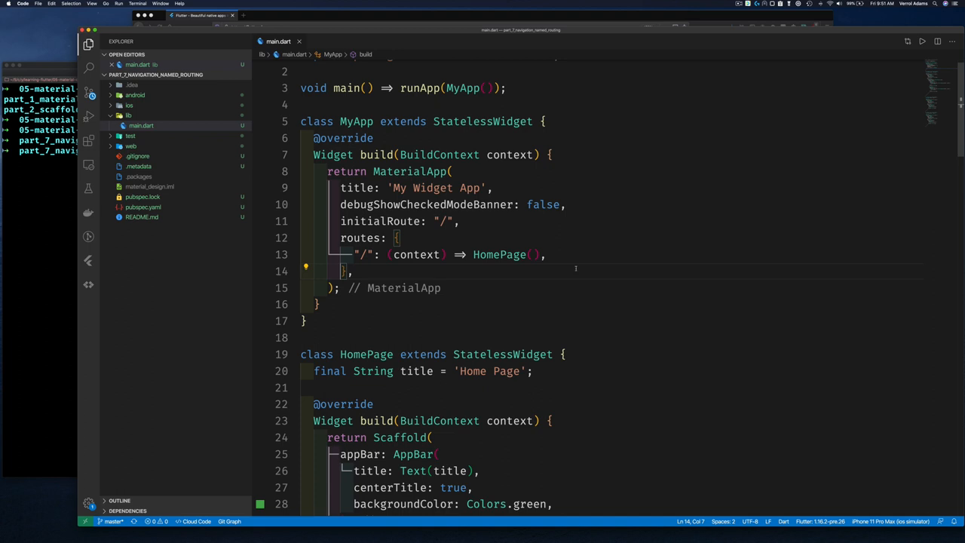
Duplicate the "/" route into "/page1" → Page1() and "/page2" → Page2(), and start an initialRoute comment
{"action": "left_click", "coordinate": [545, 254]}
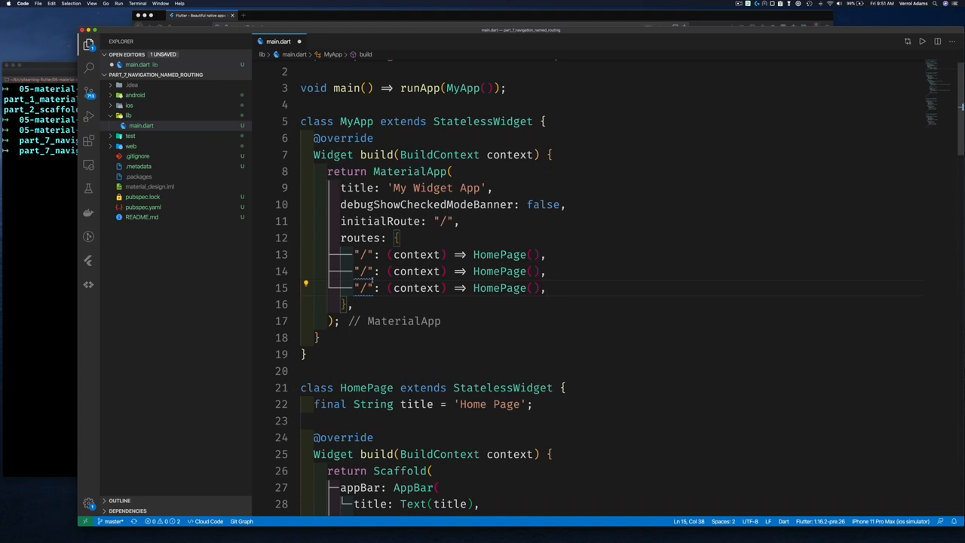
{"action": "type", "text": "page1"}
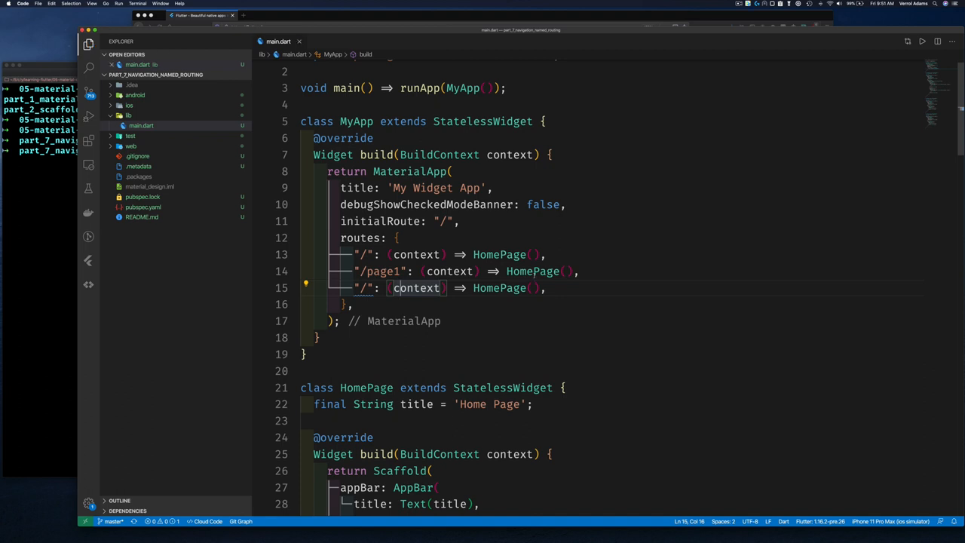
{"action": "type", "text": "Pa"}
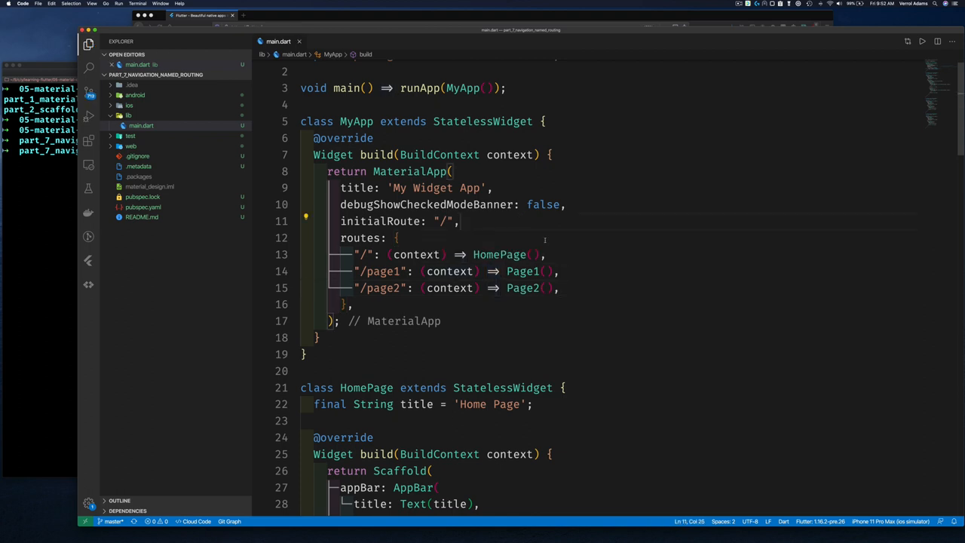
{"action": "type", "text": "// DON\"T use"}
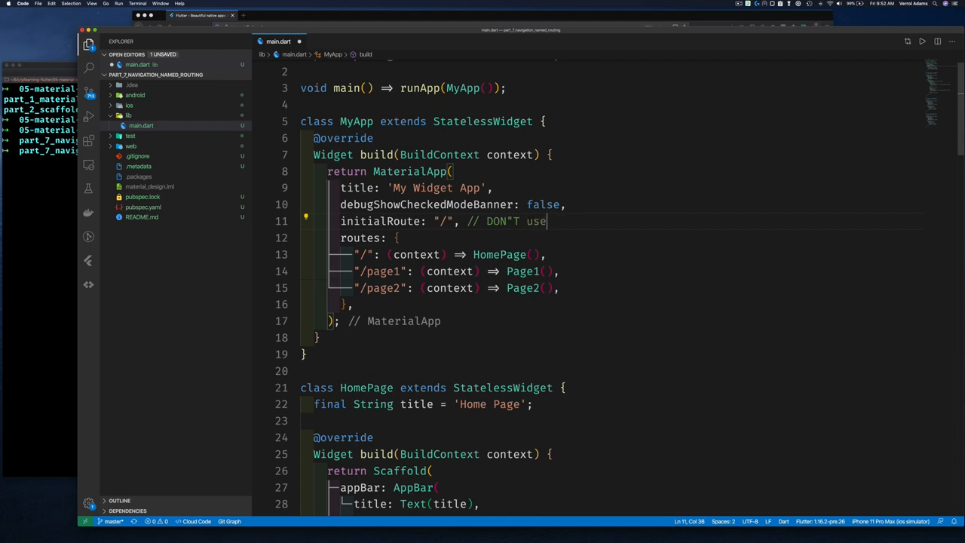
Finish the "DON'T use 'home' property" comment and select the "/" route key
{"action": "type", "text": "'h"}
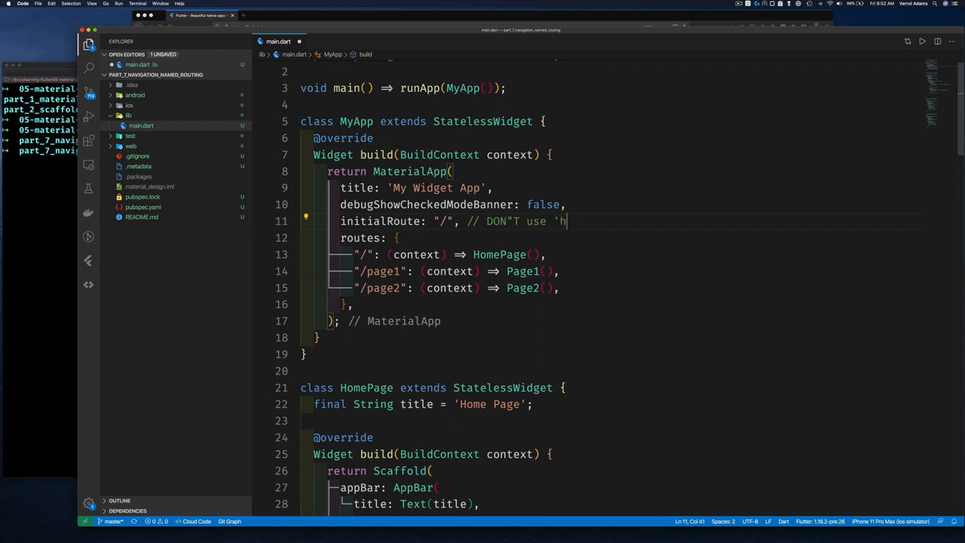
{"action": "type", "text": "ome'"}
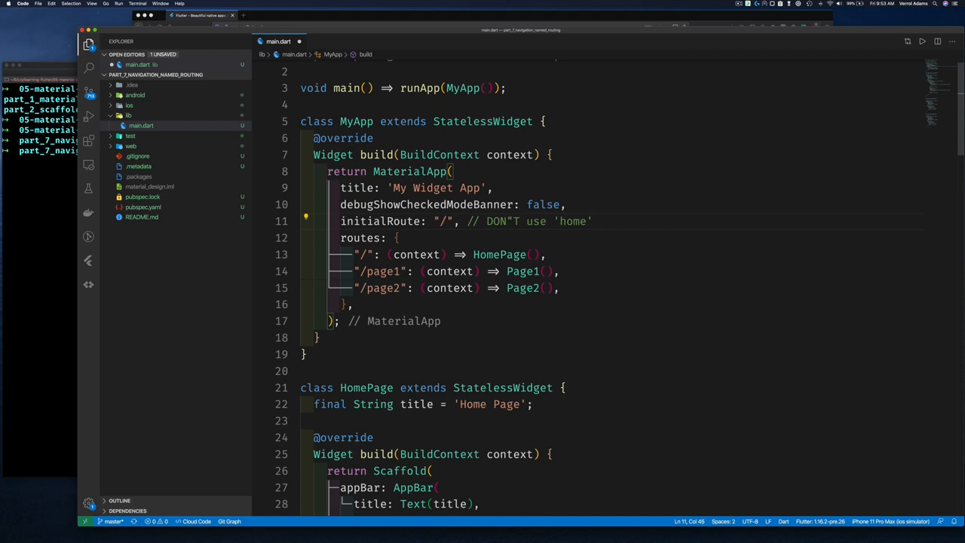
{"action": "type", "text": "property"}
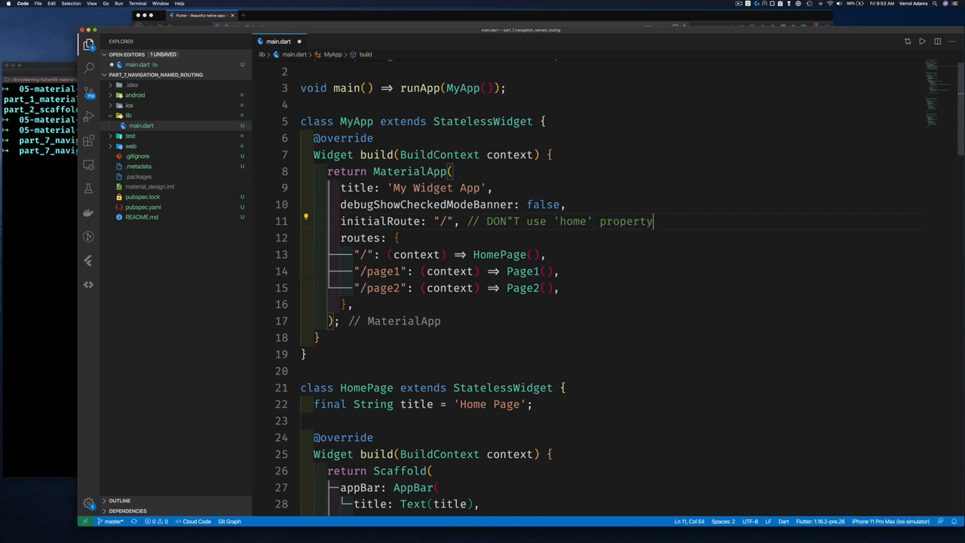
{"action": "double_click", "coordinate": [381, 221]}
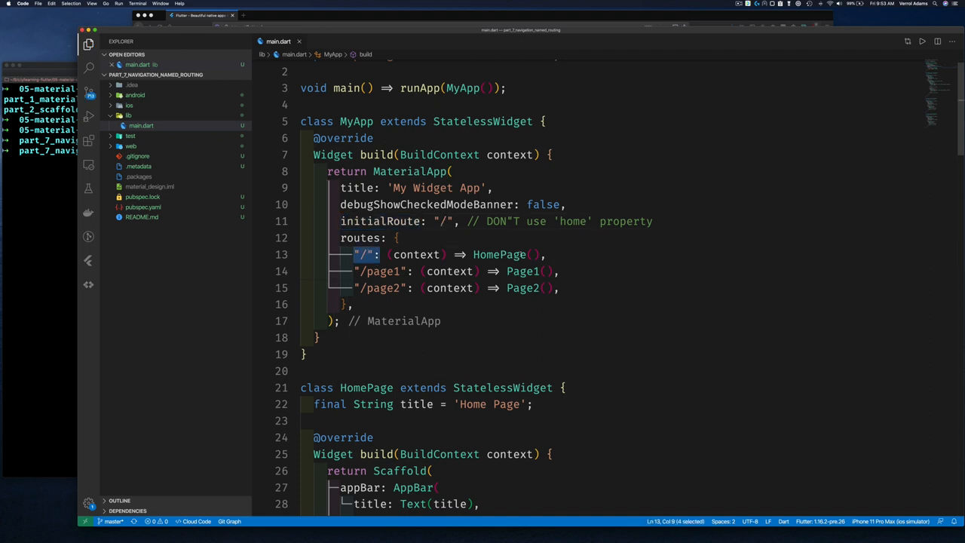
Review HomePage's two RaisedButtons using Navigator.push, then bring up the Run menu
{"action": "scroll", "scroll_direction": "down", "scroll_amount": 3}
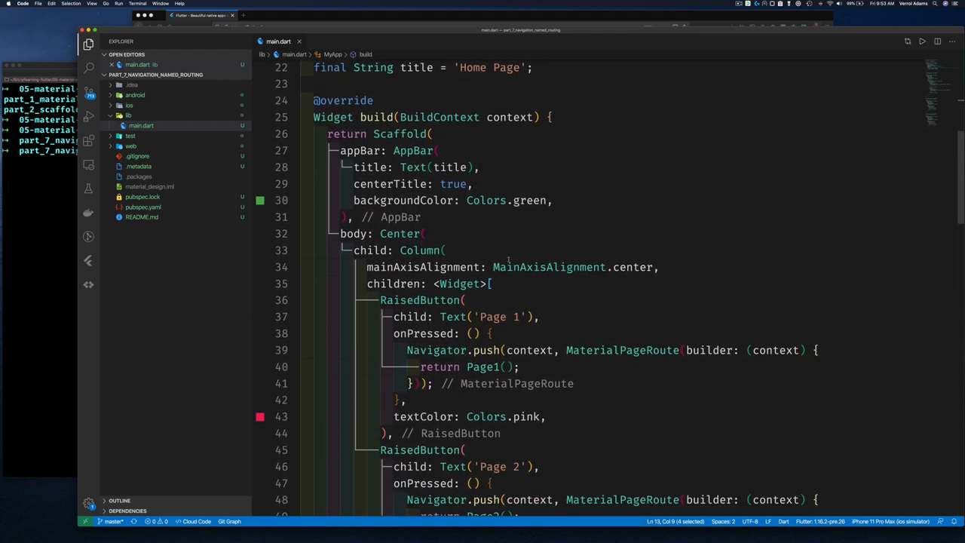
{"action": "scroll", "scroll_direction": "down", "scroll_amount": 3}
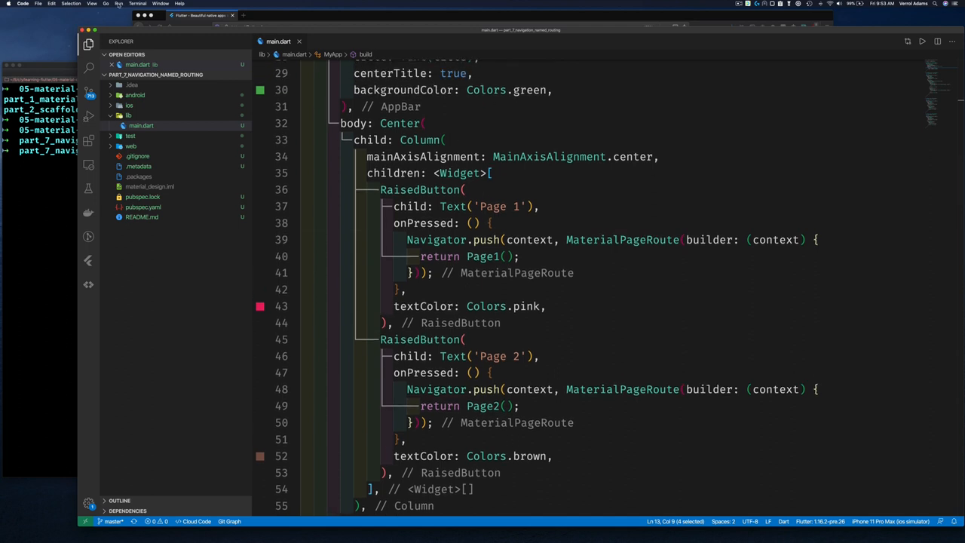
{"action": "left_click", "coordinate": [117, 4]}
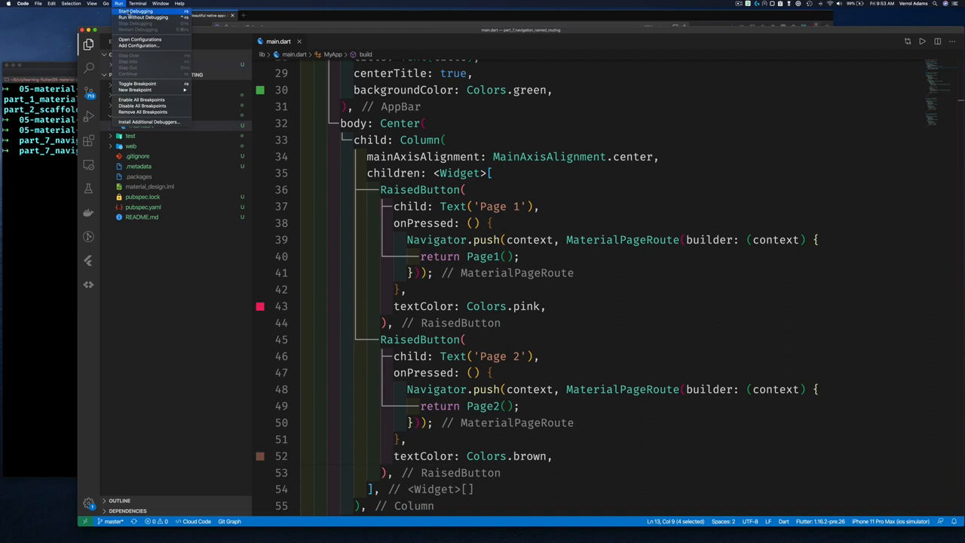
Start Debugging to build and launch the app on the iPhone 11 Pro Max simulator
{"action": "left_click", "coordinate": [136, 10]}
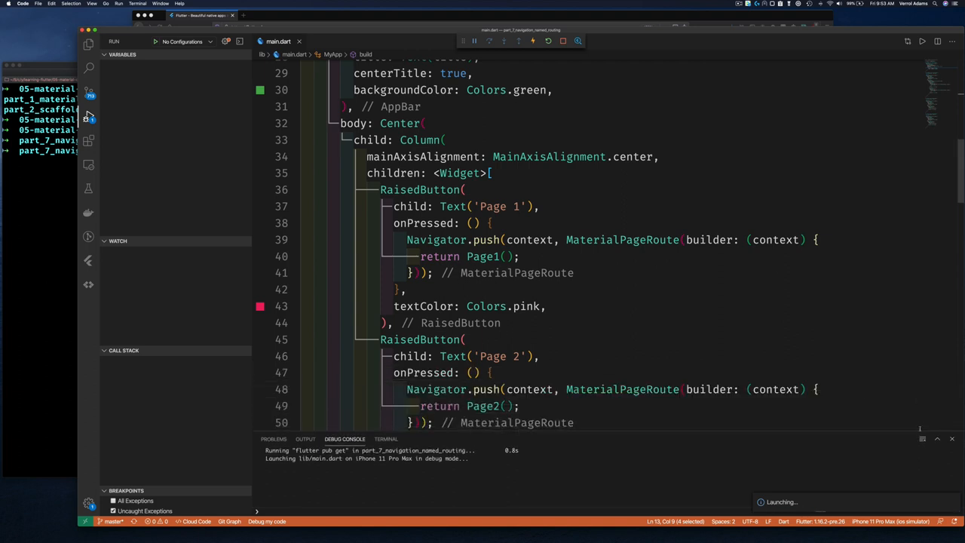
{"action": "scroll", "scroll_direction": "down", "scroll_amount": 3}
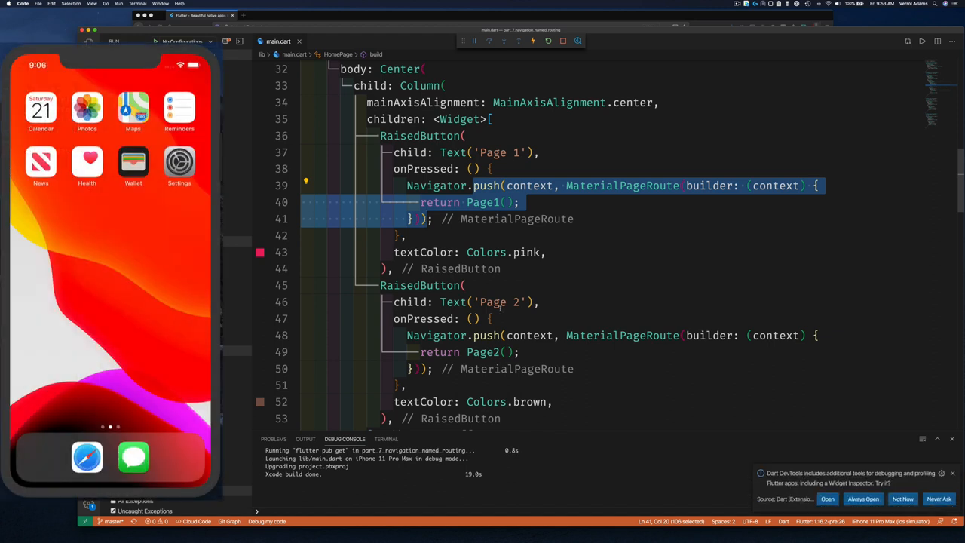
Replace both MaterialPageRoute pushes with Navigator.pushNamed(context, "/page1") and "/page2"
{"action": "key", "text": "Backspace"}
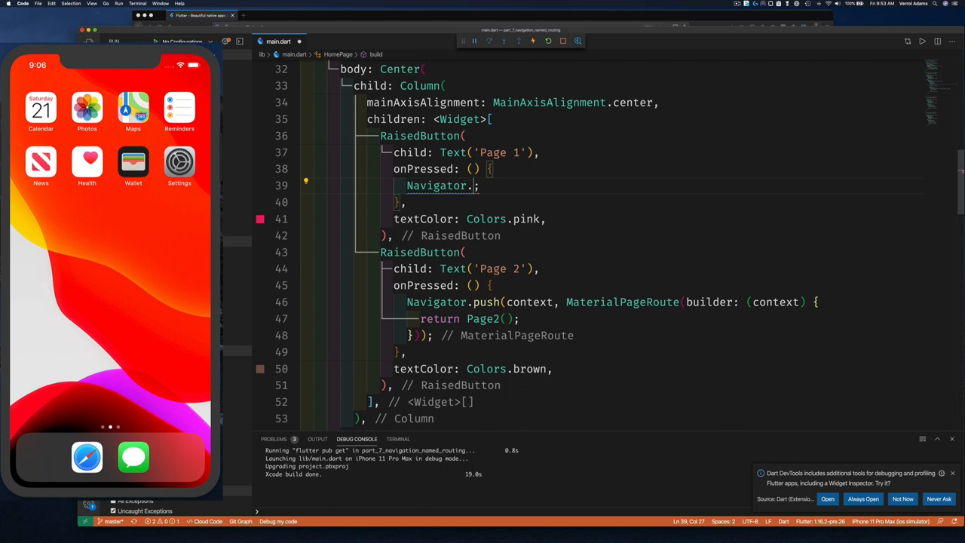
{"action": "type", "text": "p"}
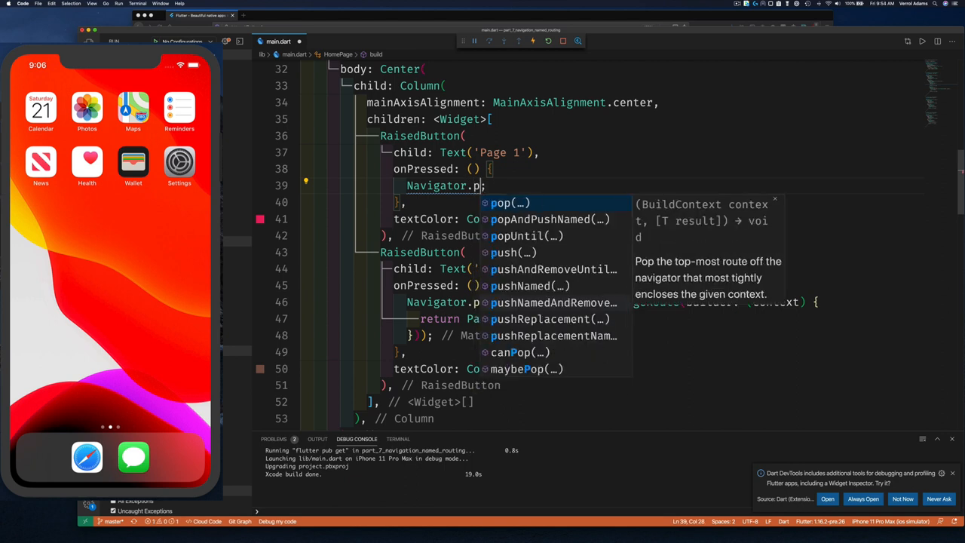
{"action": "type", "text": "ushNamed(context, \"routeName"}
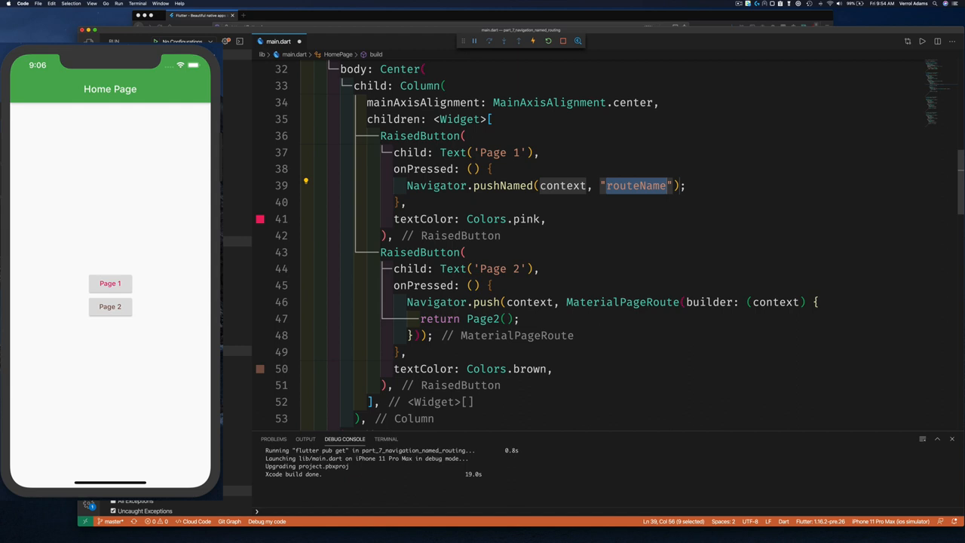
{"action": "type", "text": "/page"}
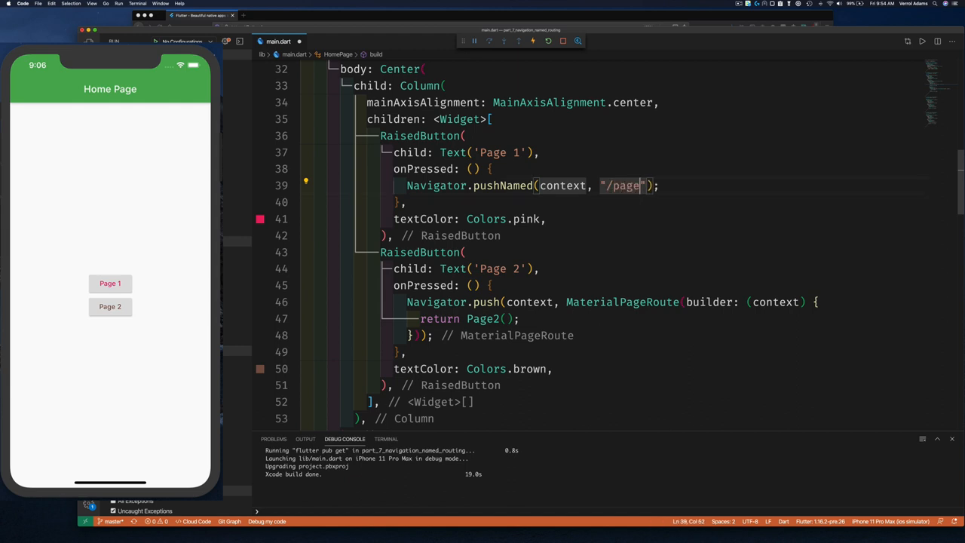
{"action": "type", "text": "1"}
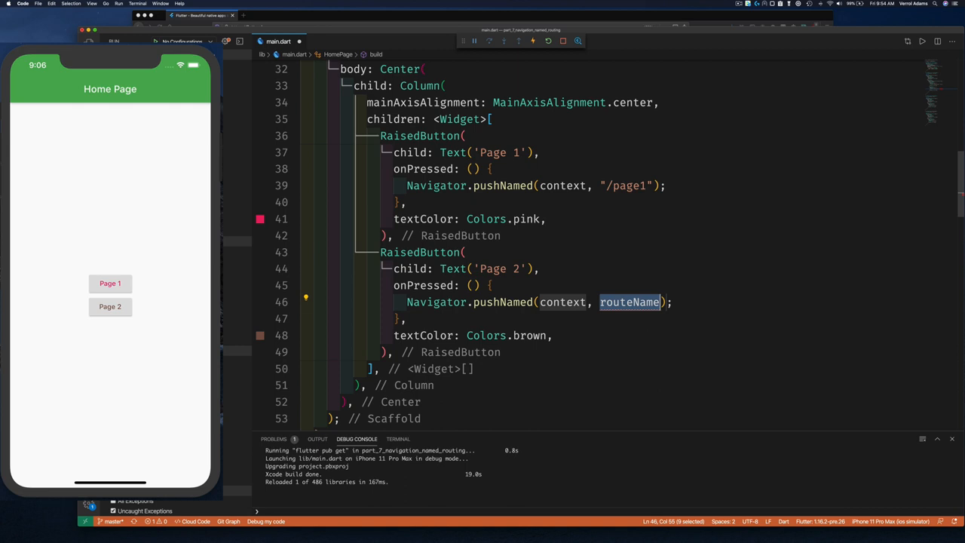
{"action": "type", "text": "\"/page2"}
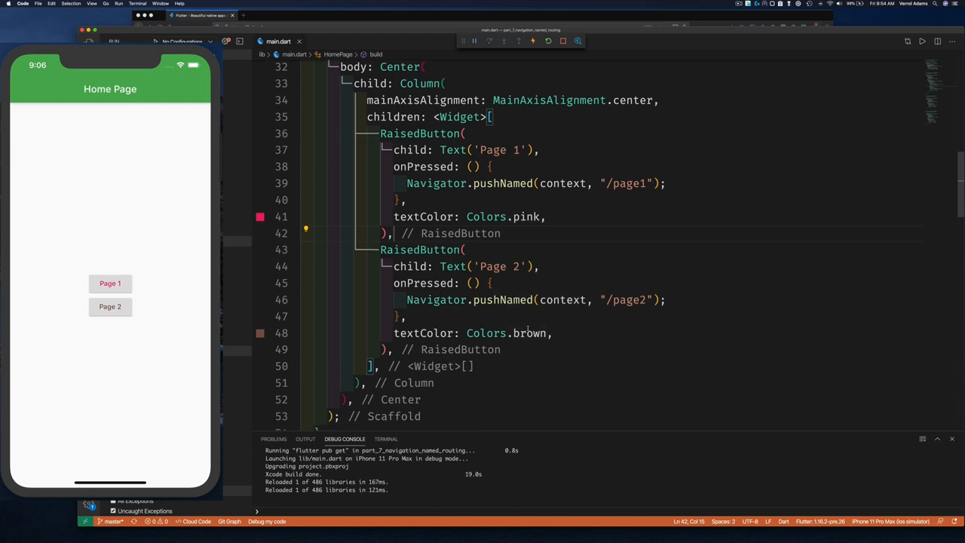
{"action": "scroll", "scroll_direction": "down", "scroll_amount": 3}
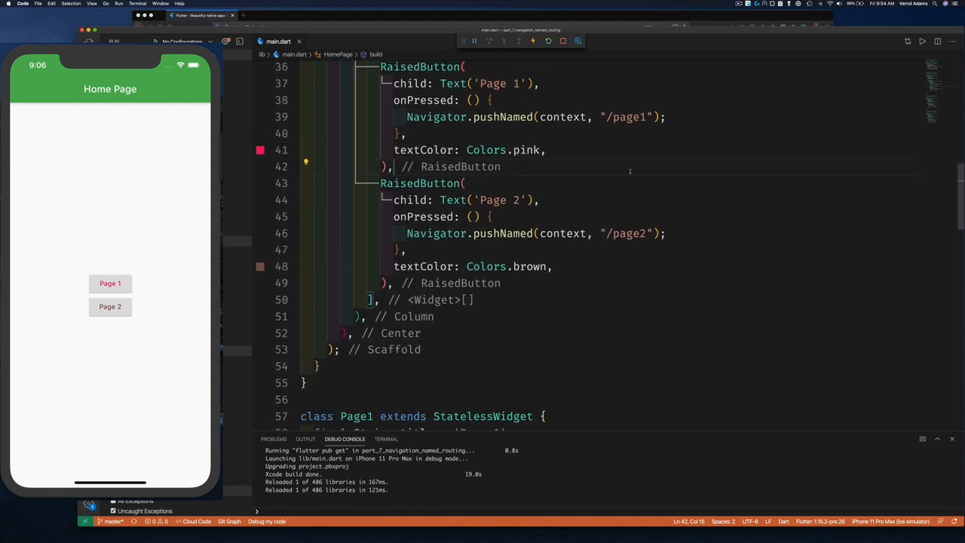
{"action": "scroll", "scroll_direction": "down", "scroll_amount": 3}
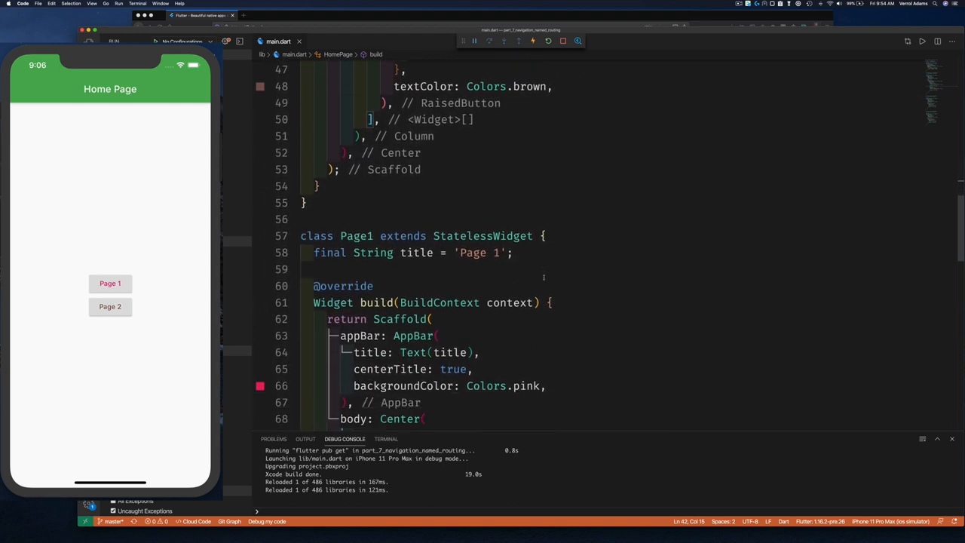
{"action": "scroll", "scroll_direction": "down", "scroll_amount": 3}
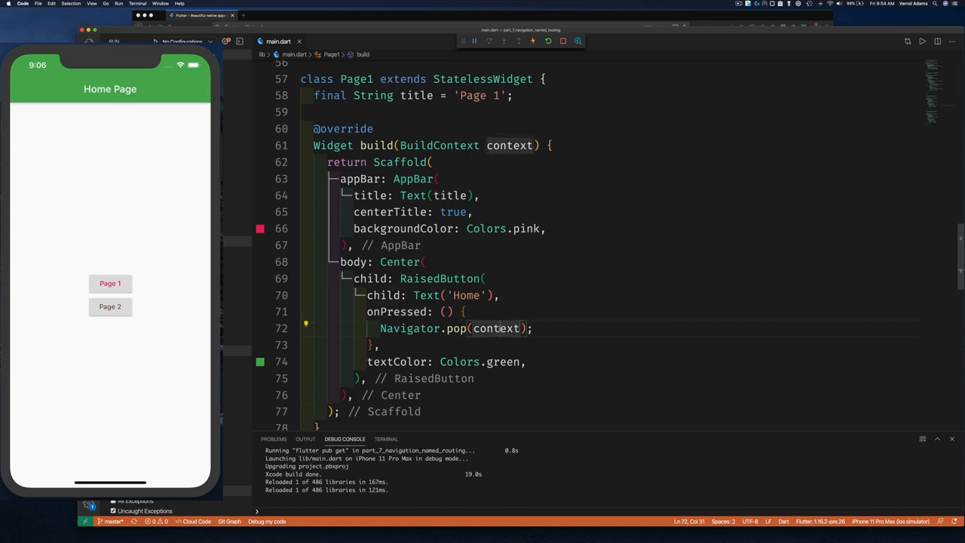
{"action": "scroll", "scroll_direction": "down", "scroll_amount": 3}
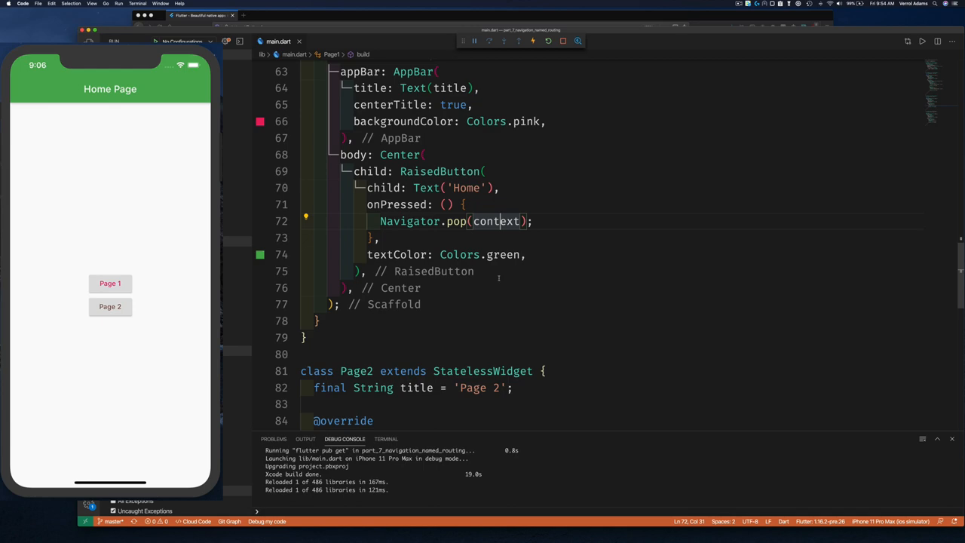
{"action": "scroll", "scroll_direction": "down", "scroll_amount": 3}
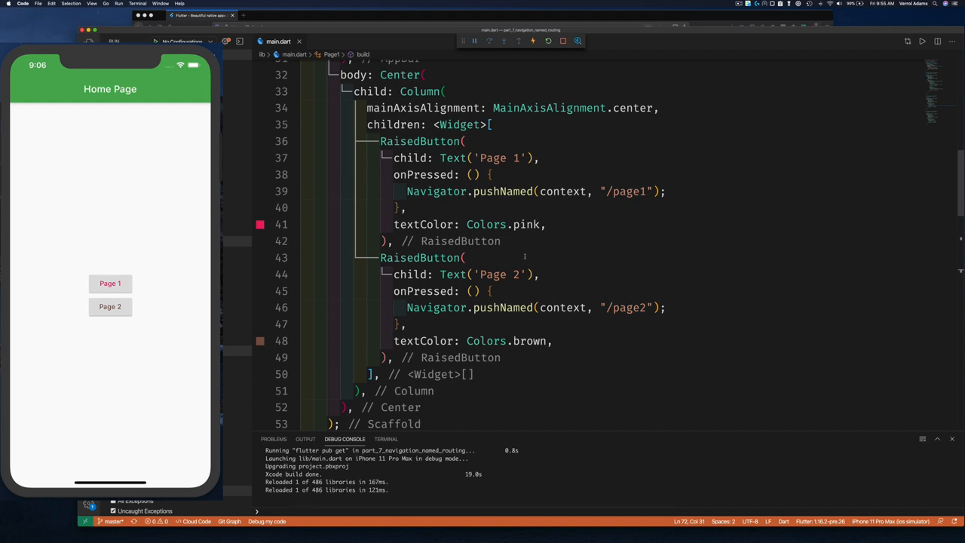
In the simulator, open the pink Page 1 screen, then go back Home
{"action": "scroll", "scroll_direction": "down", "scroll_amount": 3}
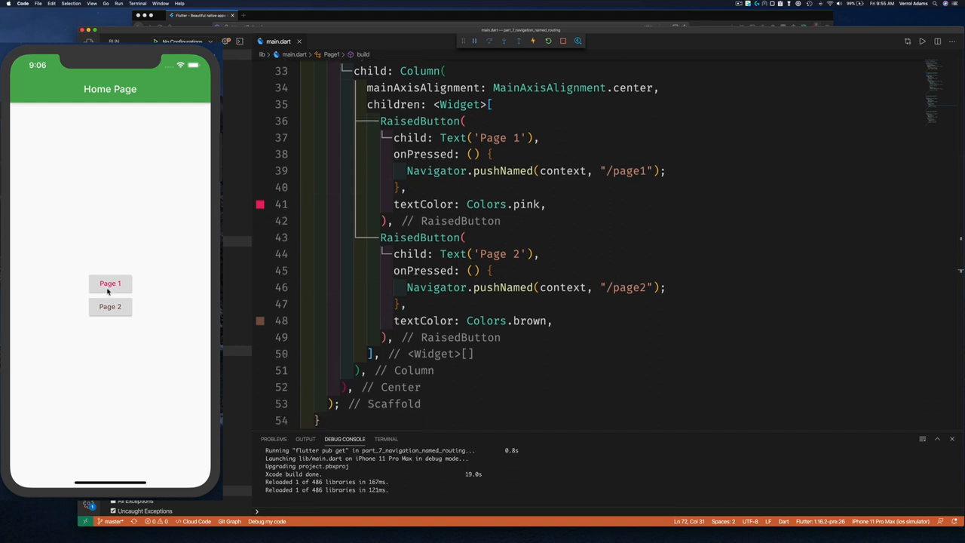
{"action": "left_click", "coordinate": [110, 284]}
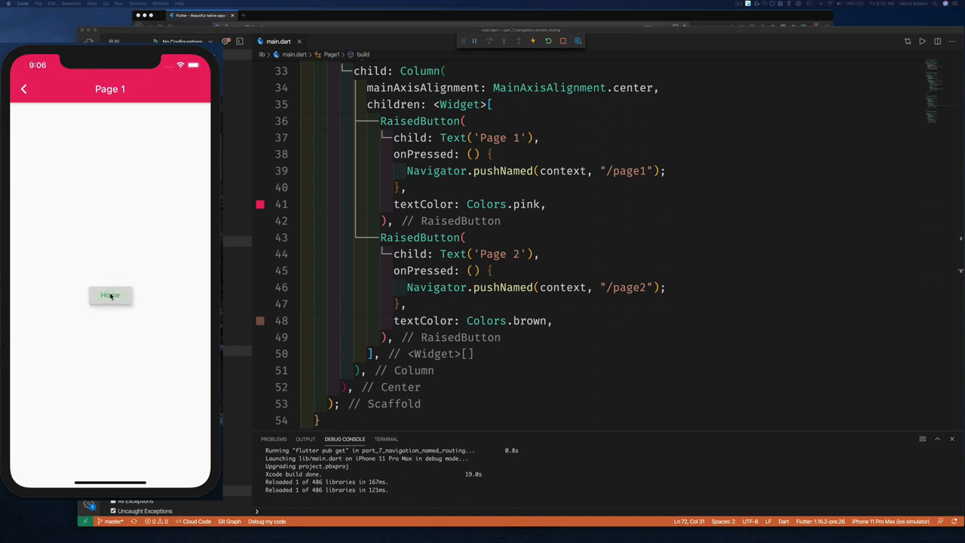
{"action": "left_click", "coordinate": [110, 294]}
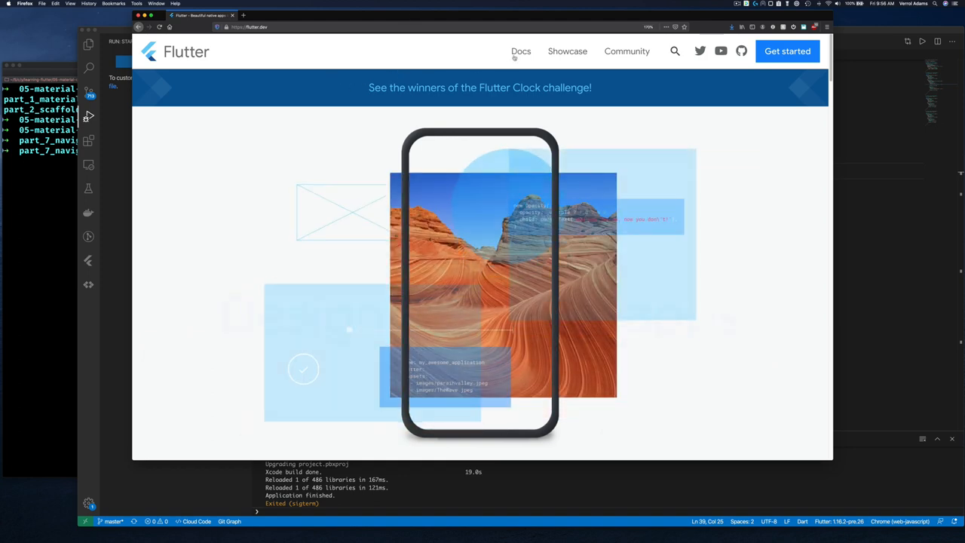
Browse flutter.dev Docs through User interface and Navigation & routing to the 'Navigate with named routes' recipe
{"action": "left_click", "coordinate": [521, 51]}
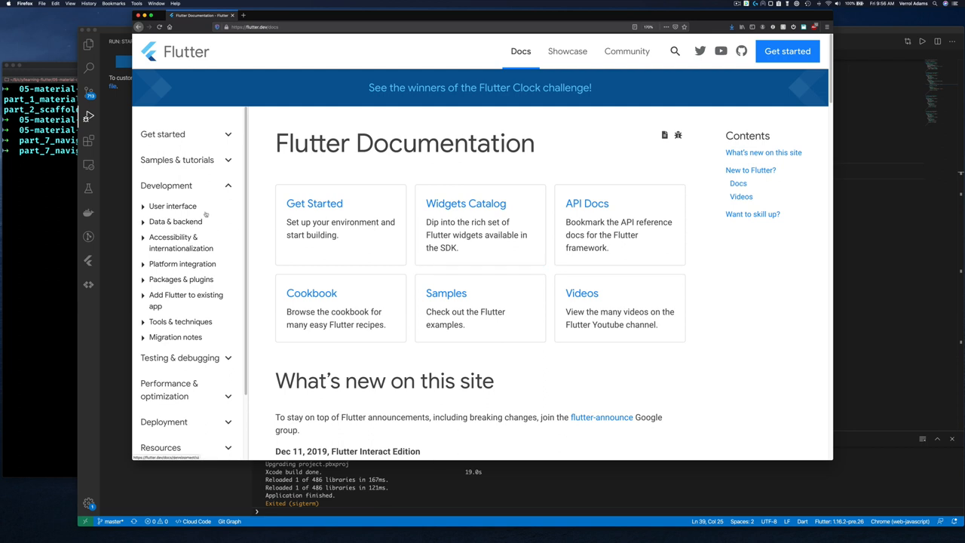
{"action": "left_click", "coordinate": [173, 206]}
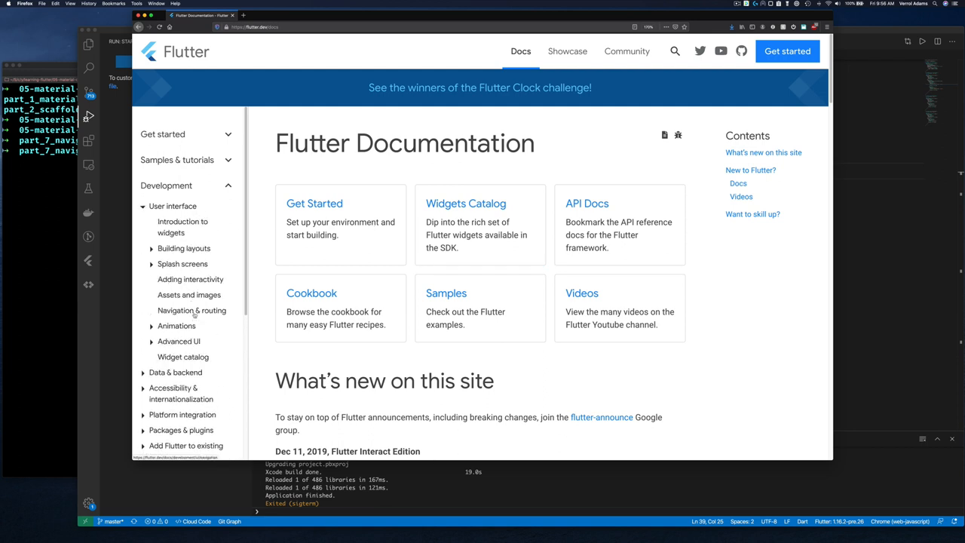
{"action": "left_click", "coordinate": [192, 310]}
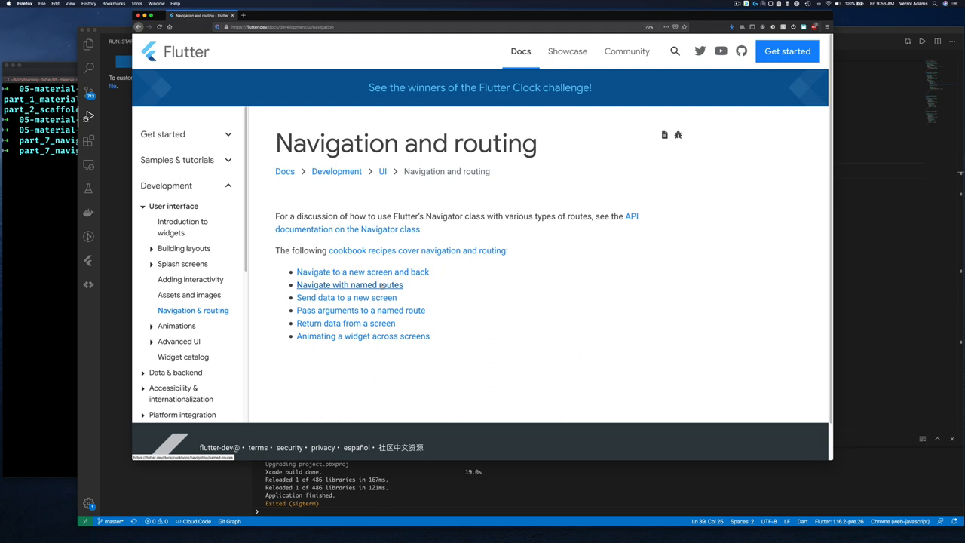
{"action": "left_click", "coordinate": [349, 284]}
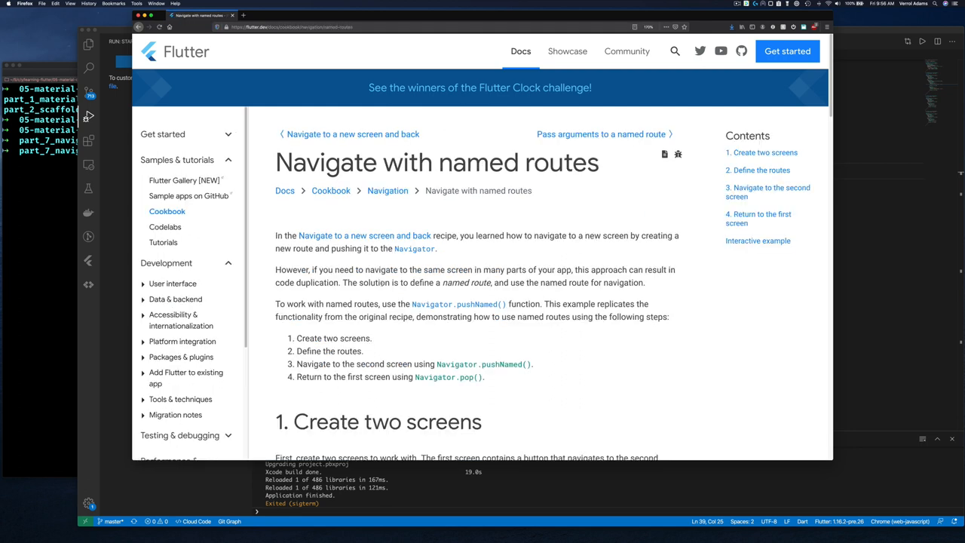